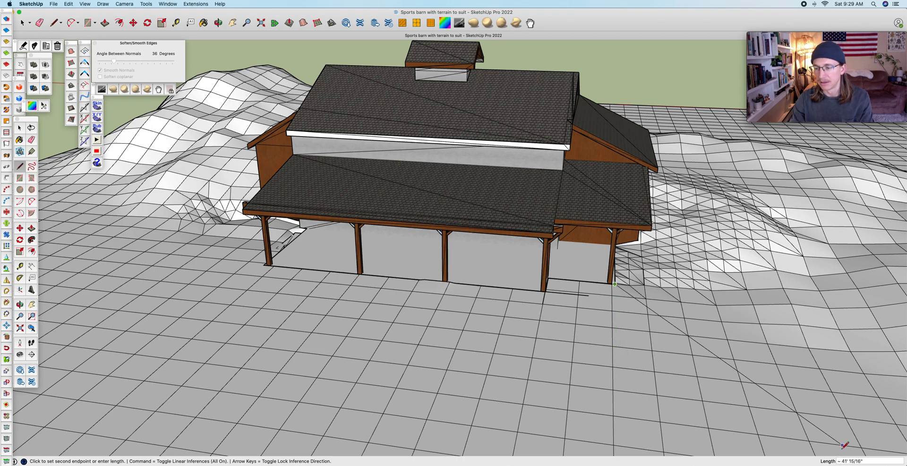
mouse_move(618, 422)
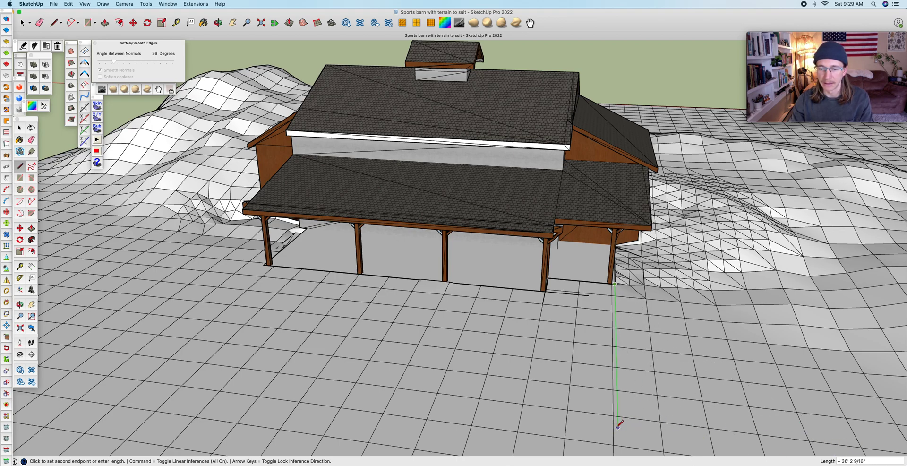
mouse_move(619, 422)
text(6)
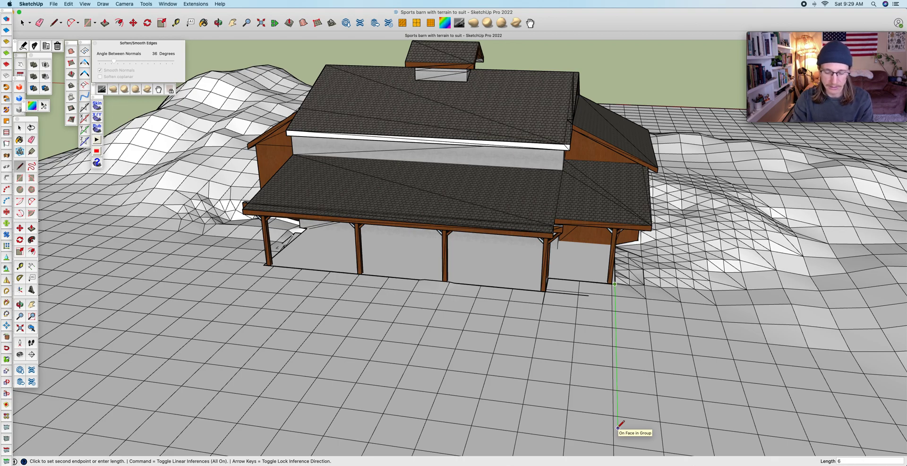
mouse_move(618, 427)
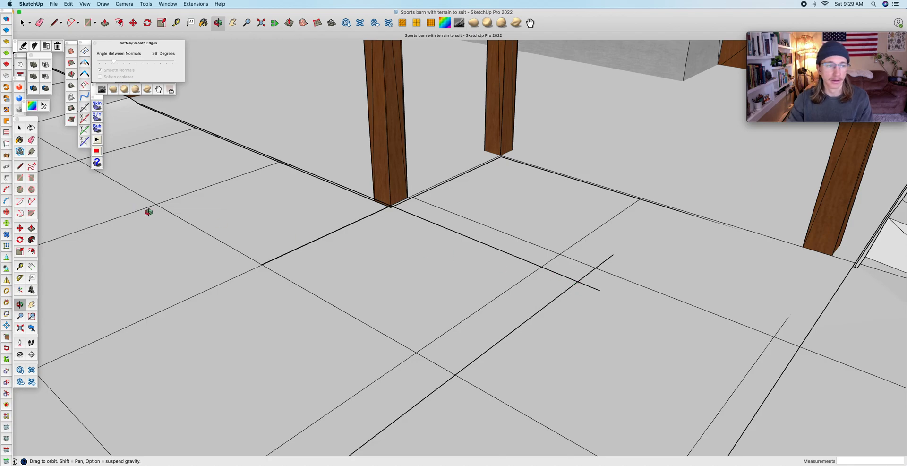
mouse_move(591, 286)
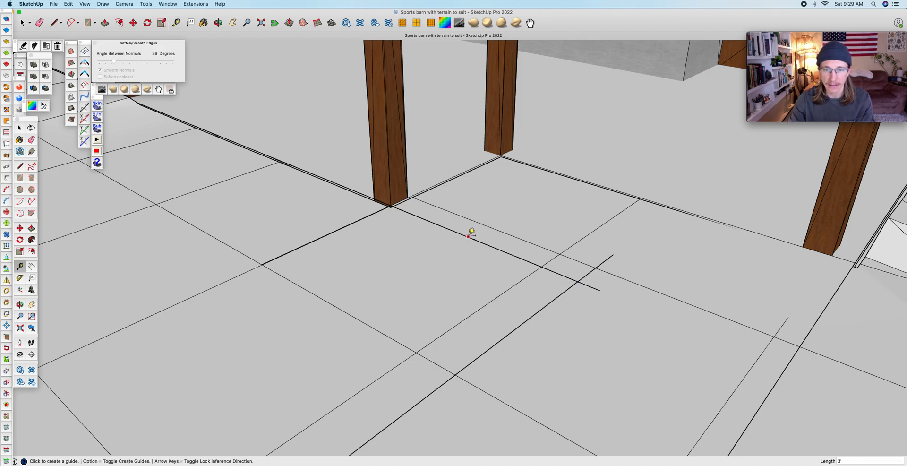
mouse_move(578, 277)
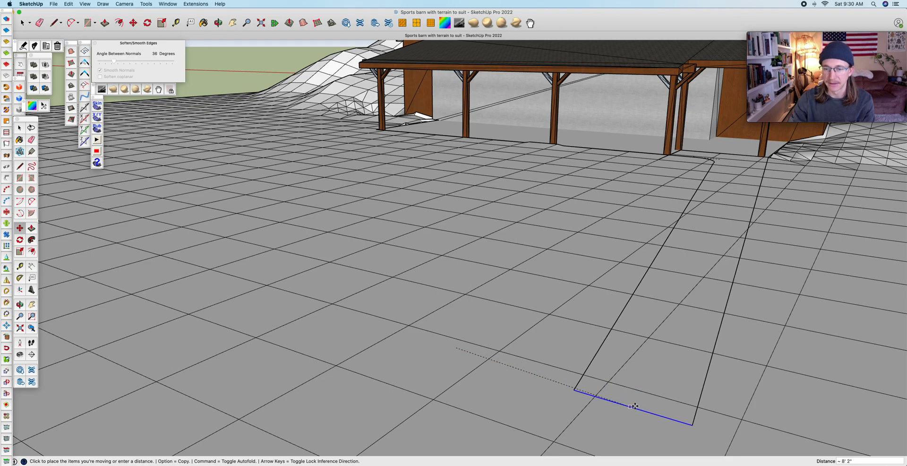
Step: Stretch the path outline's end edge farther outward from the barn and set it in place
drag(635, 405, 686, 415)
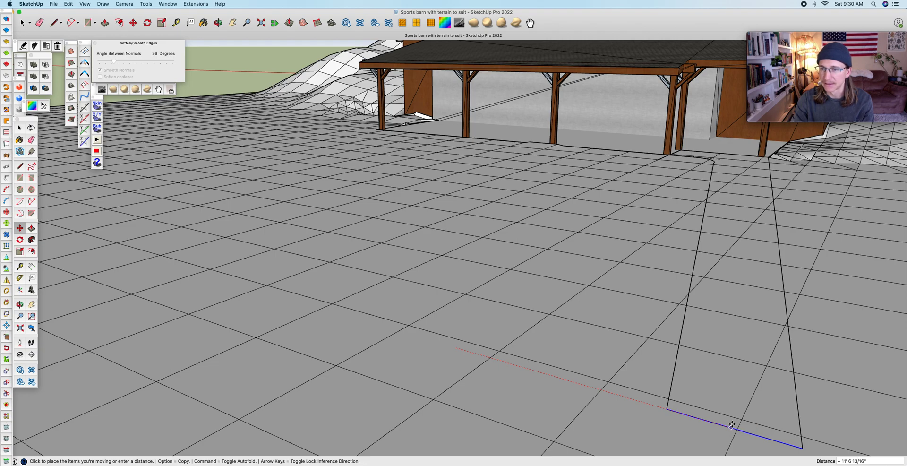
click(99, 70)
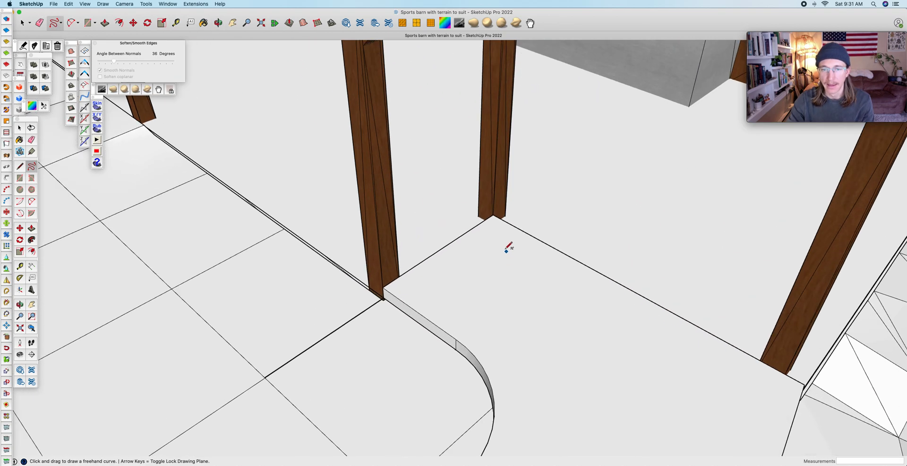
Step: Freehand four irregular closed stone outlines on the path surface beside the barn corner posts
drag(497, 240, 532, 261)
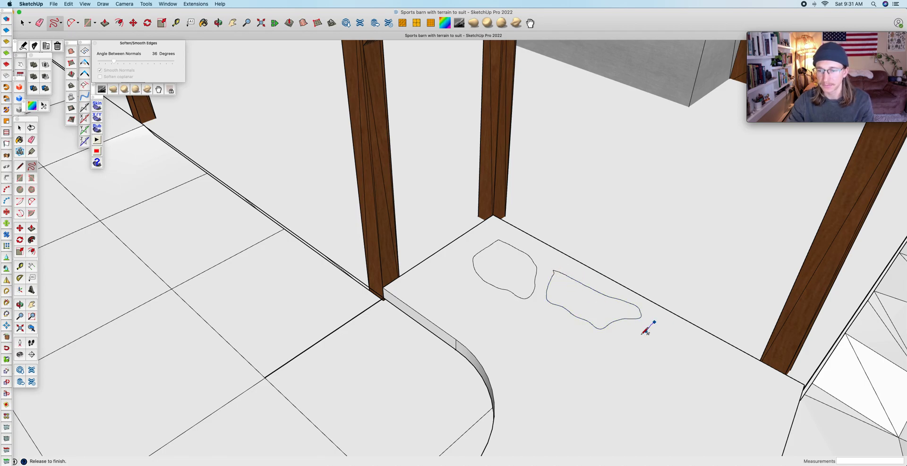
drag(648, 329, 682, 339)
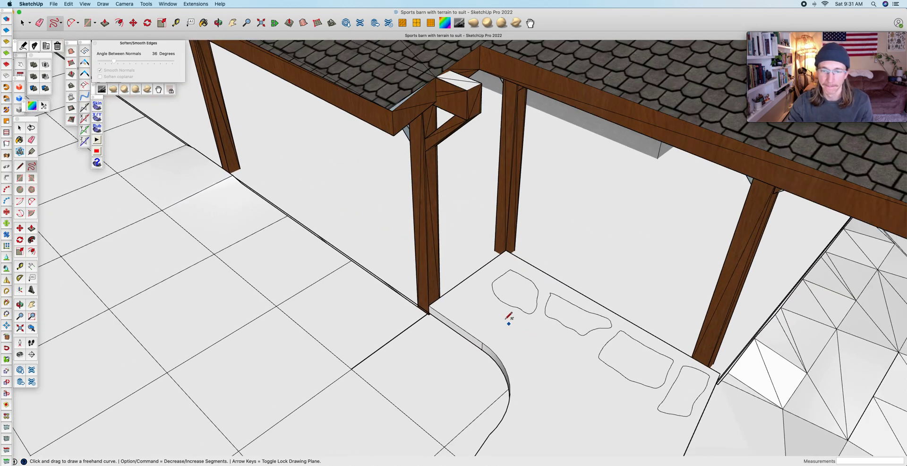
drag(500, 311, 521, 353)
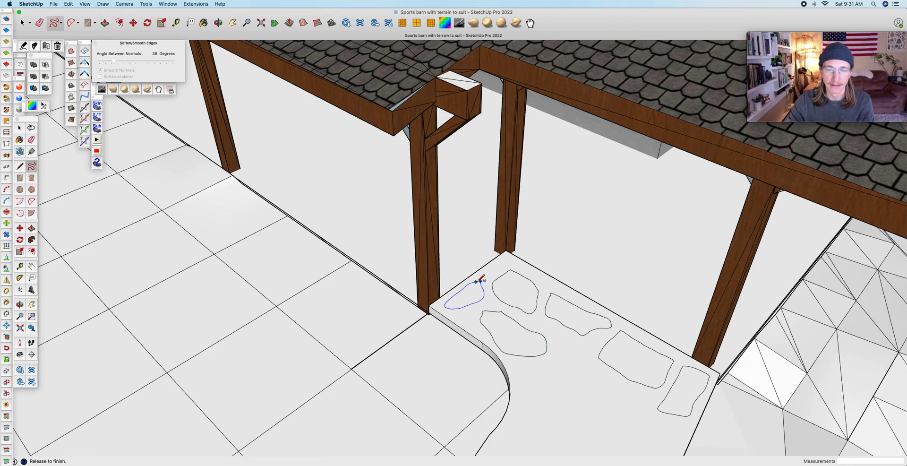
drag(477, 280, 636, 408)
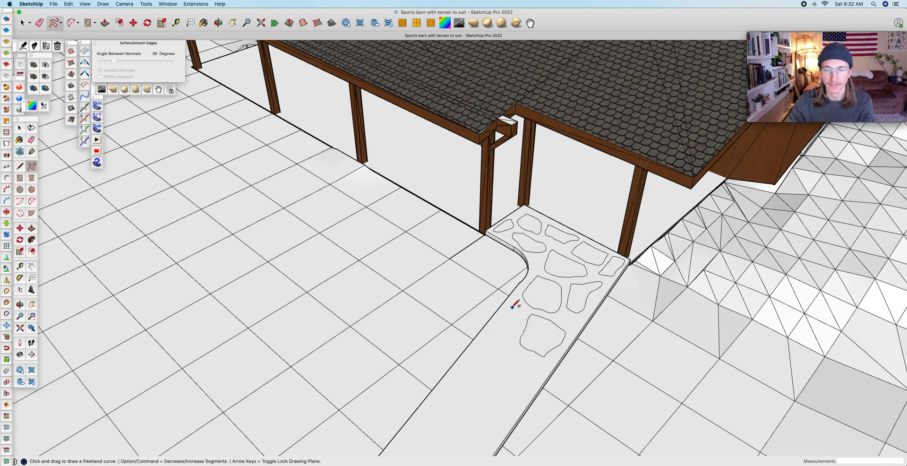
Step: Freehand six more irregular stone outlines continuing down the path away from the barn
drag(512, 304, 494, 346)
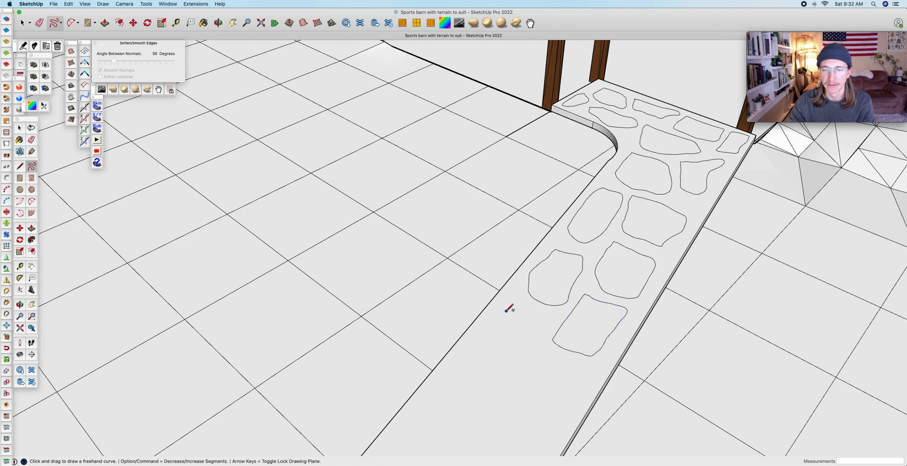
drag(514, 305, 499, 364)
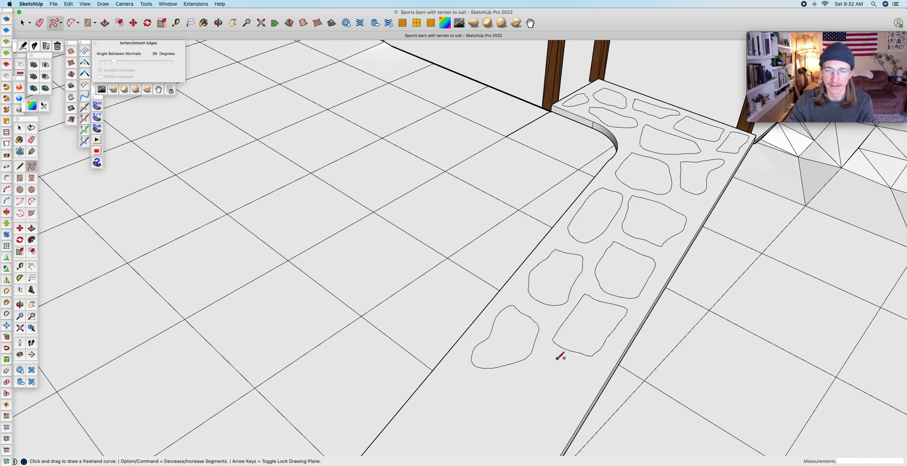
drag(542, 356, 563, 403)
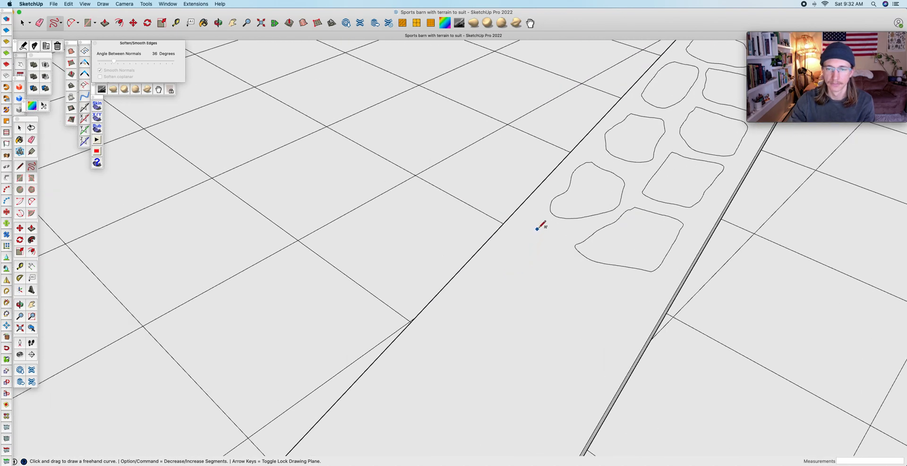
drag(536, 221, 501, 305)
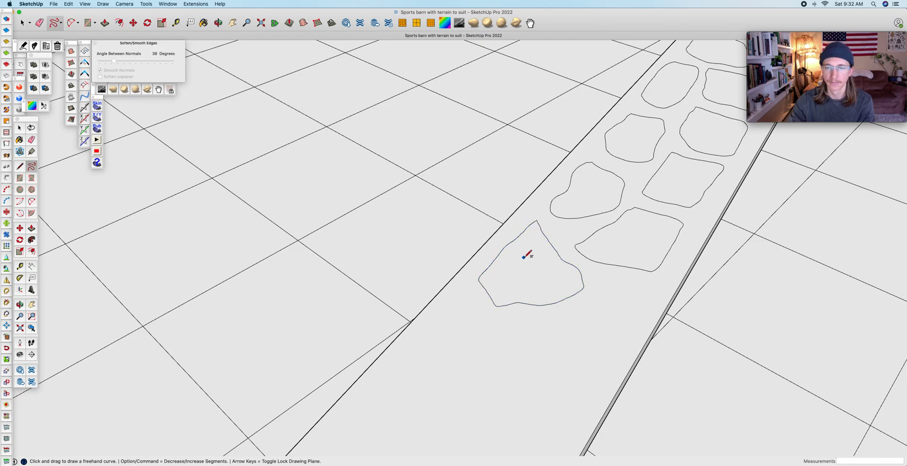
drag(594, 285, 583, 384)
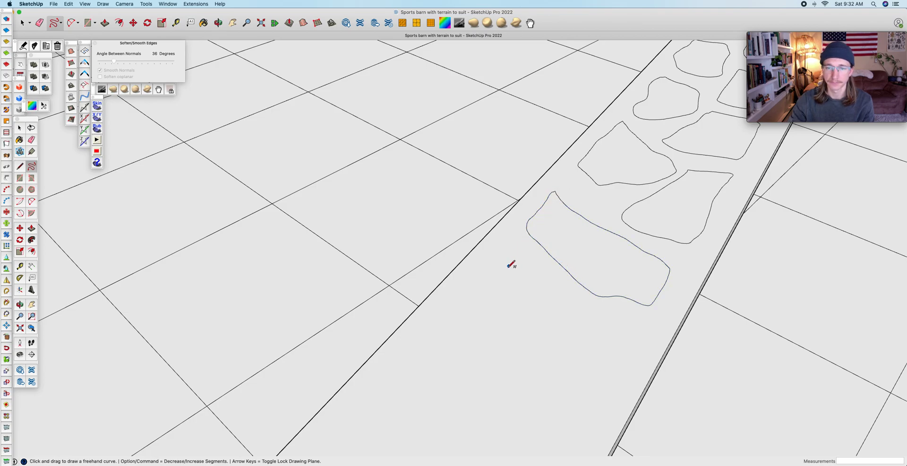
drag(502, 254, 578, 367)
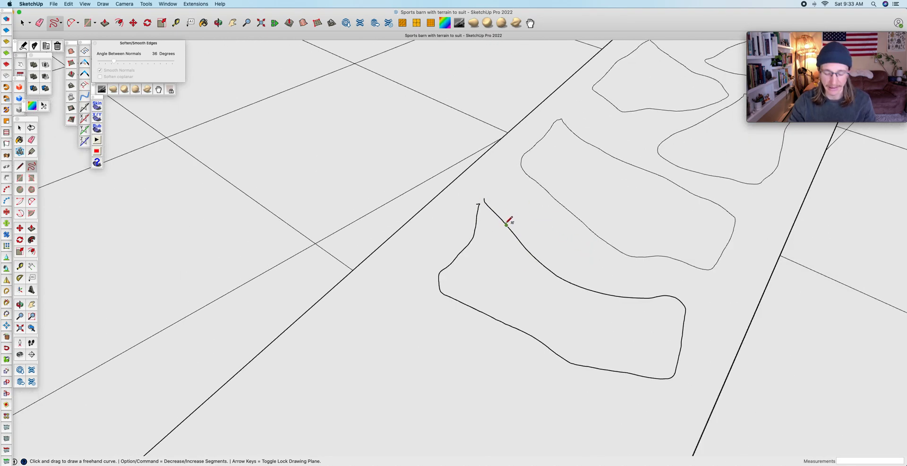
mouse_move(520, 243)
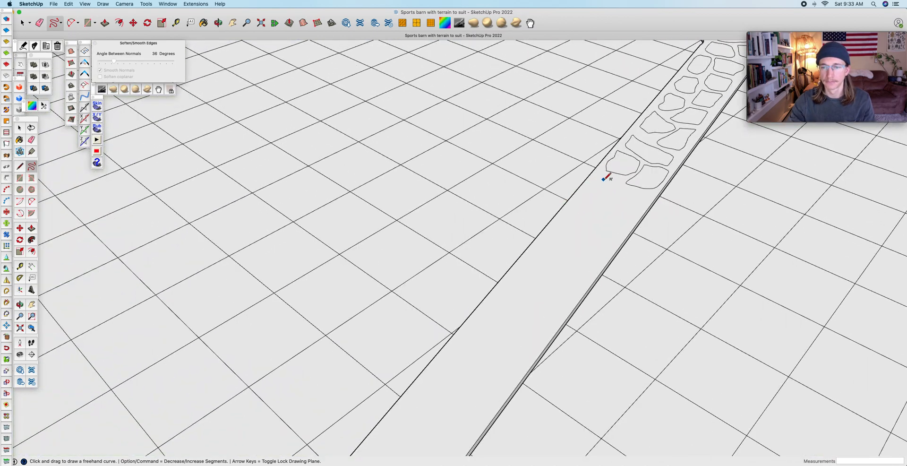
Step: Freehand the last irregular stone outlines so the strip is filled to the path's far end
drag(604, 178, 606, 210)
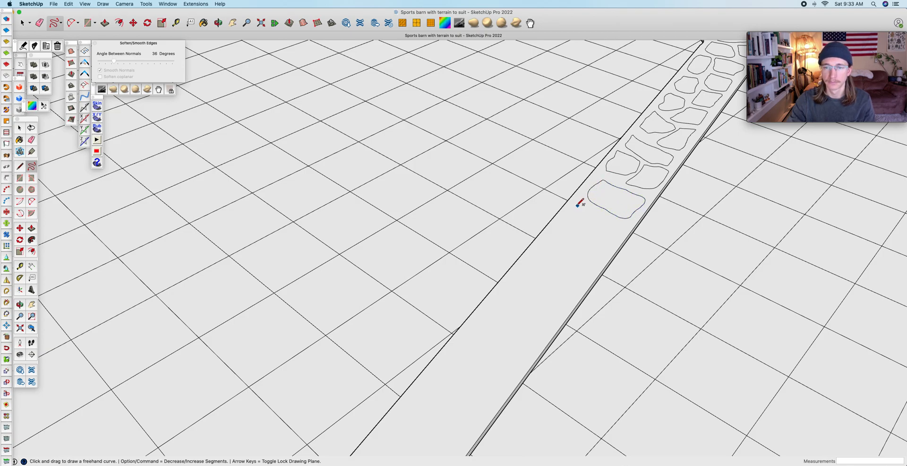
drag(578, 202, 575, 208)
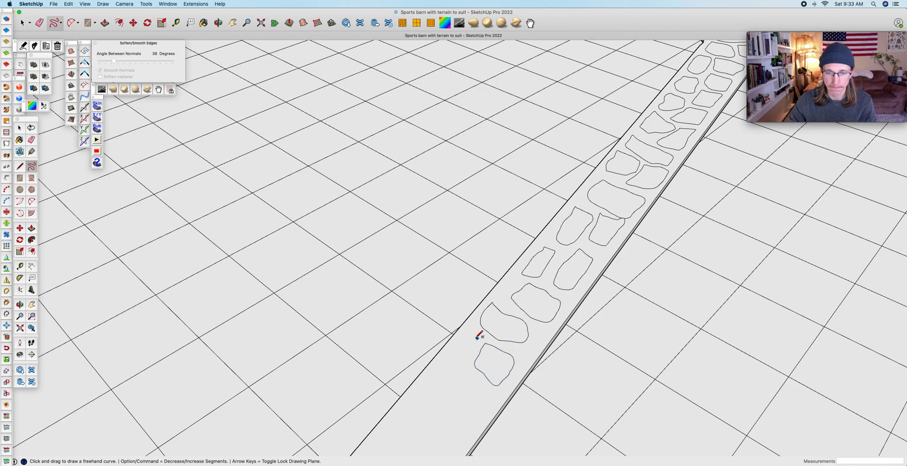
drag(479, 336, 457, 376)
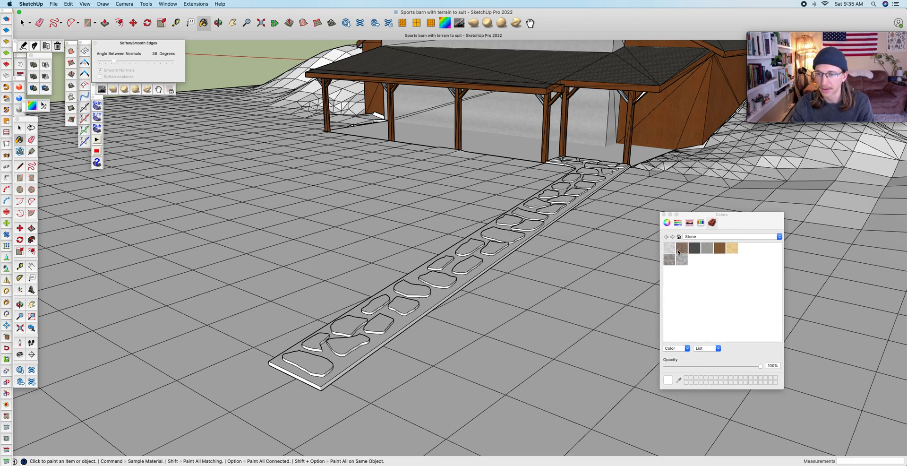
mouse_move(627, 262)
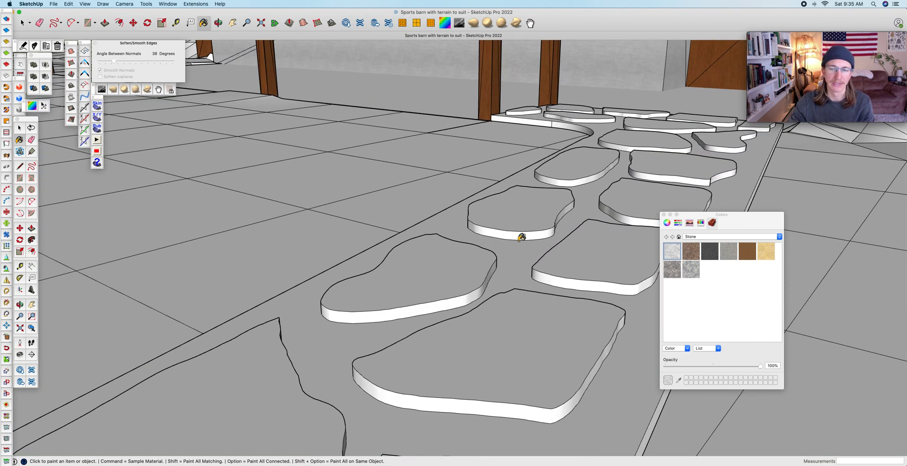
Step: Paint a raised stone slab near the barn with the grey marble Stone texture
click(677, 174)
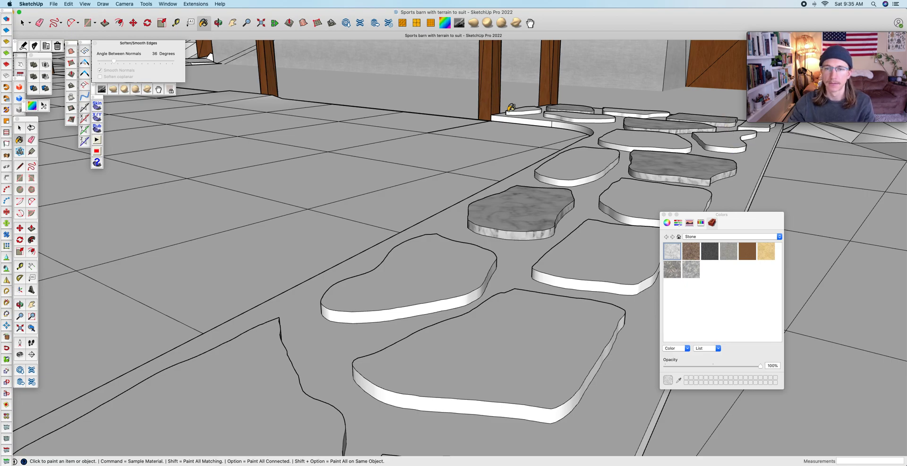
mouse_move(636, 168)
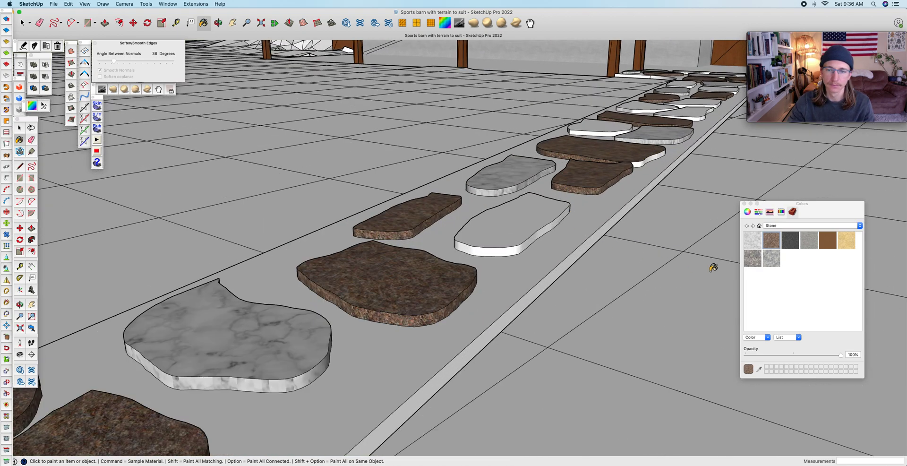
mouse_move(665, 238)
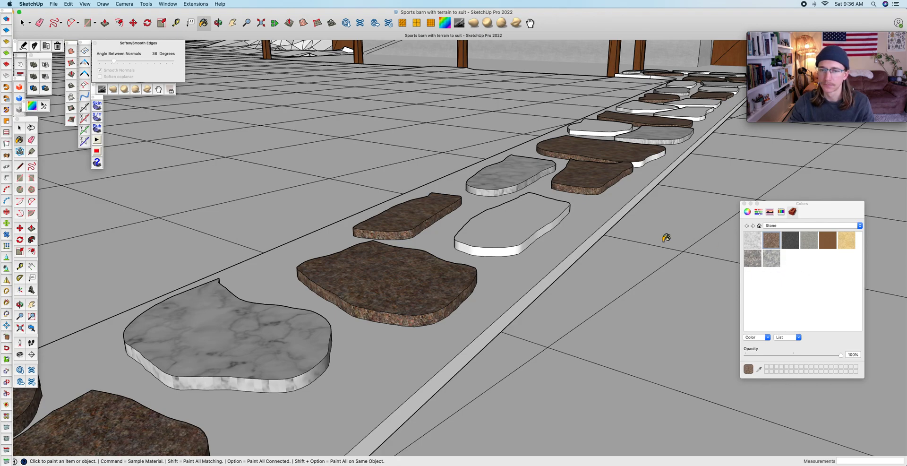
Step: Paint the plain white slab brown granite, then switch to the grey speckled stone swatch
click(751, 259)
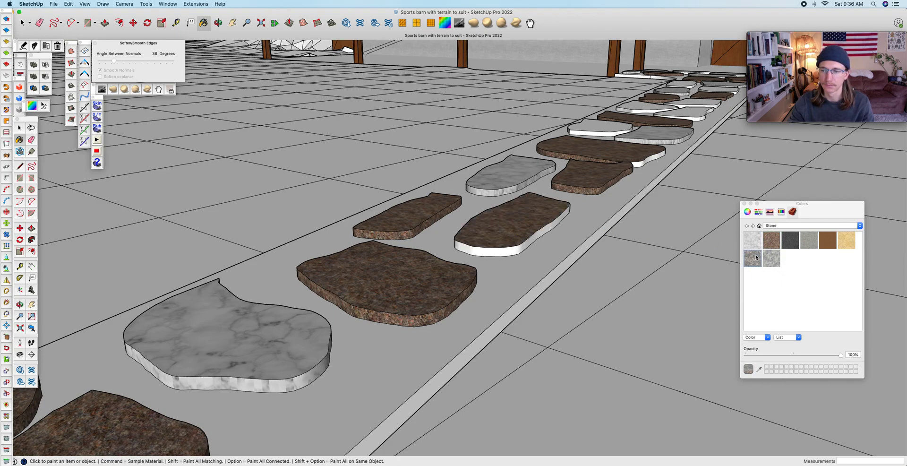
click(509, 214)
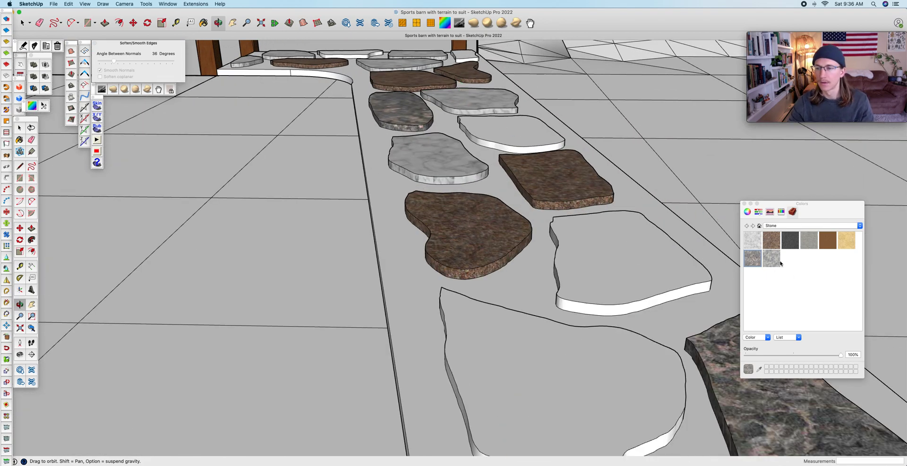
mouse_move(816, 253)
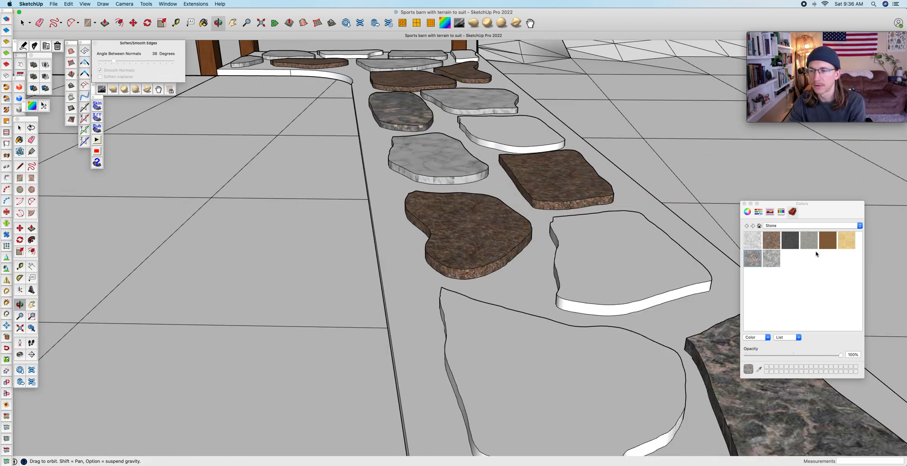
Step: Paint another slab with a different grey stone material to vary the mix
click(827, 239)
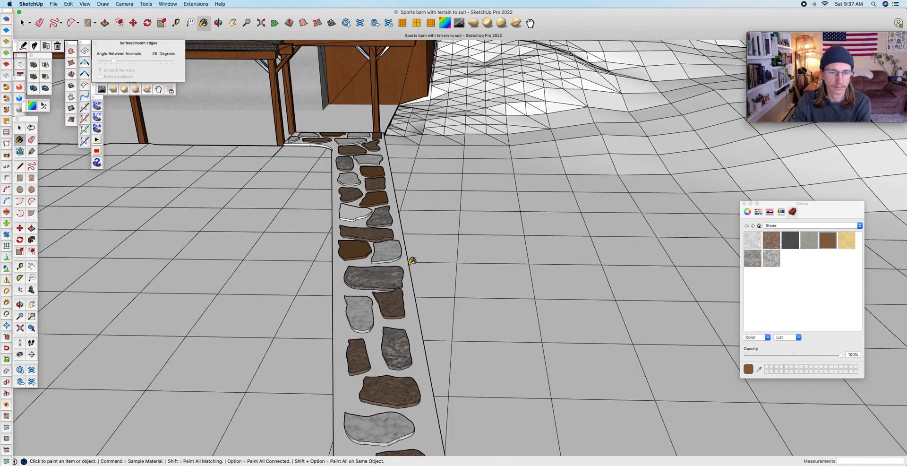
click(354, 216)
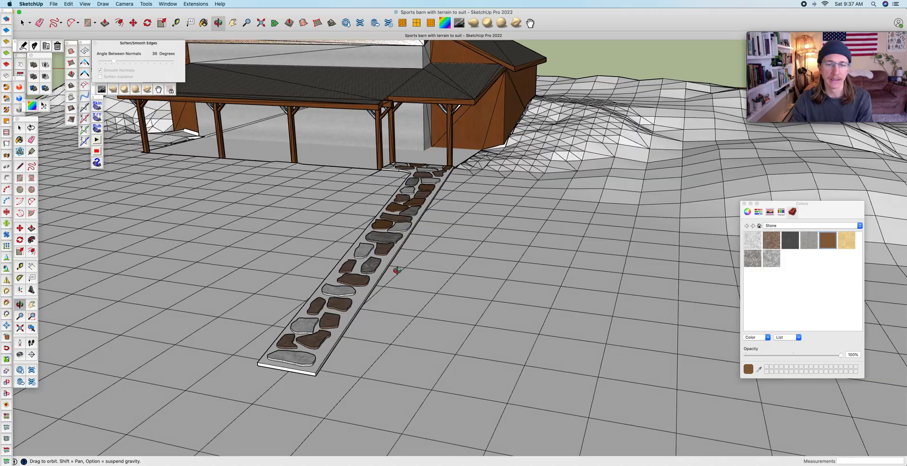
drag(405, 231, 434, 272)
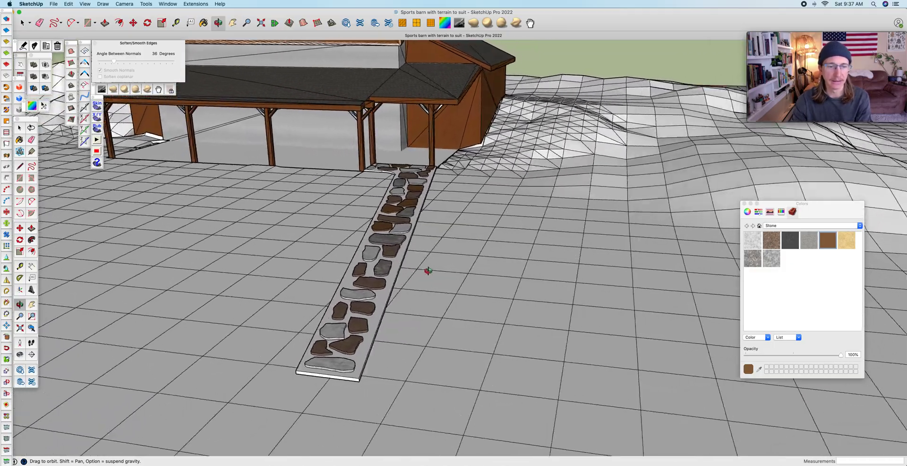
drag(428, 271, 518, 254)
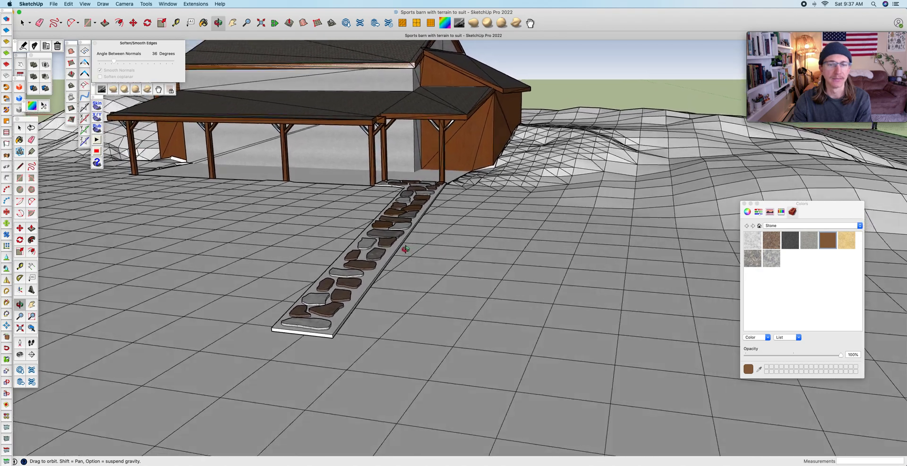
drag(405, 249, 387, 253)
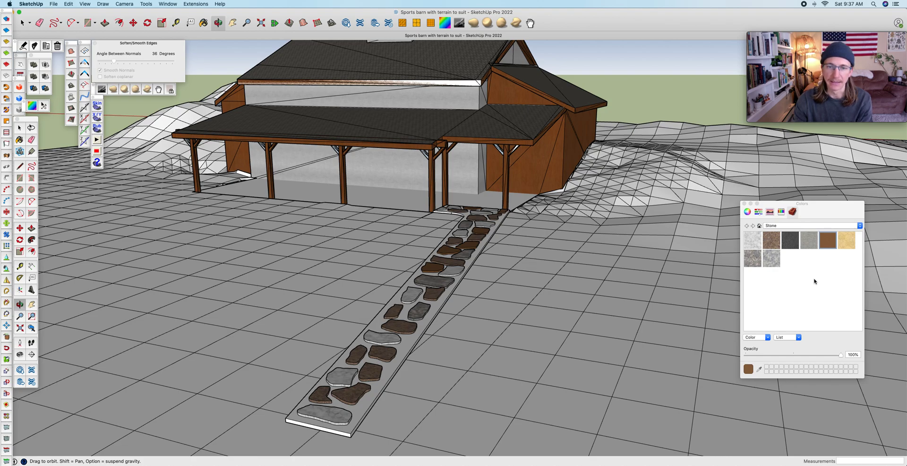
Step: Paint the path base face between the stones with the tan sand material
click(846, 239)
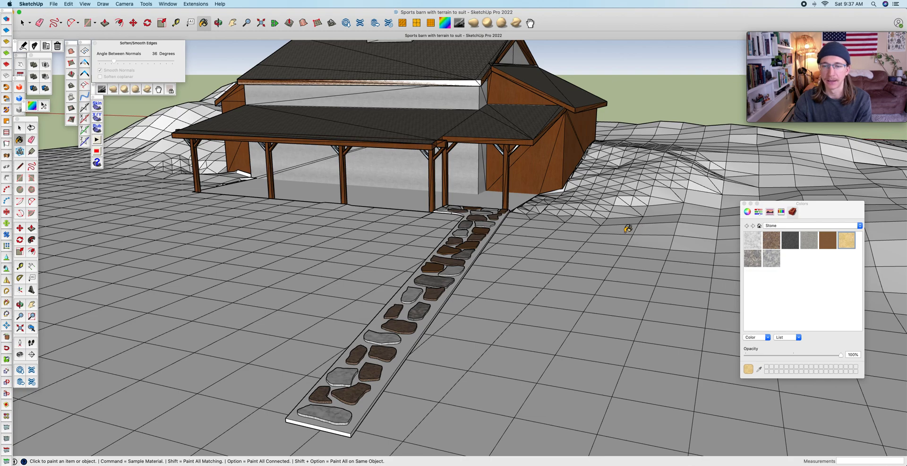
click(405, 348)
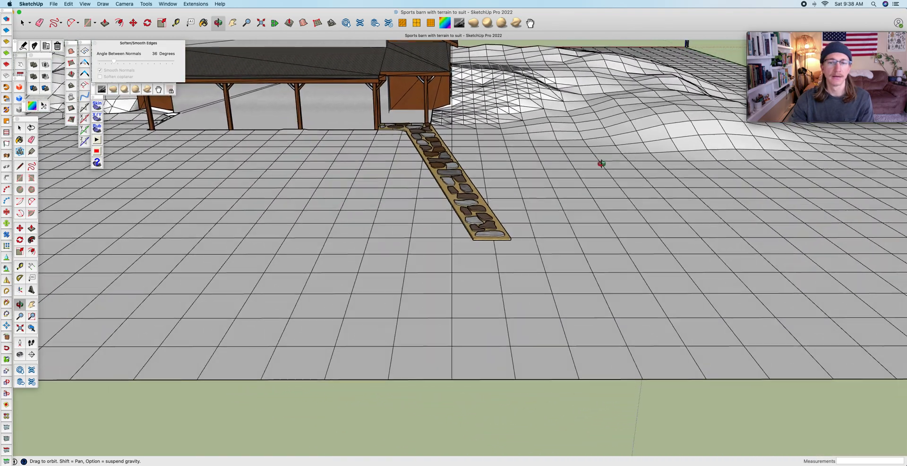
drag(602, 163, 455, 207)
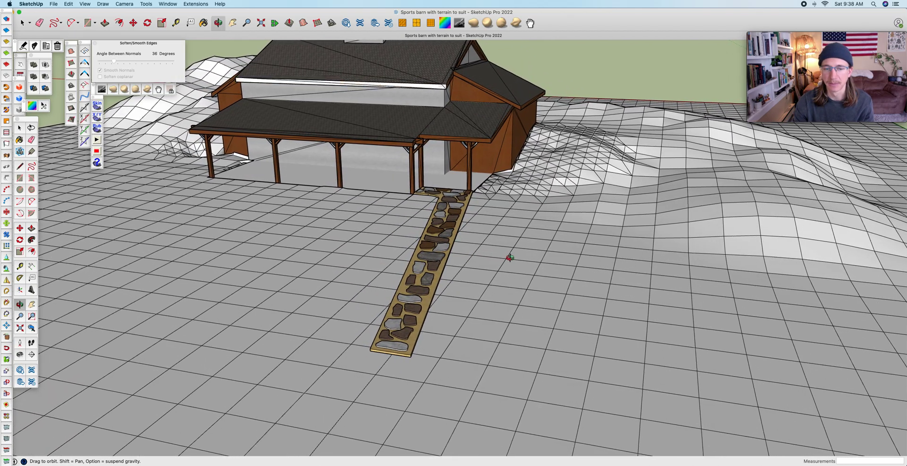
drag(508, 258, 540, 258)
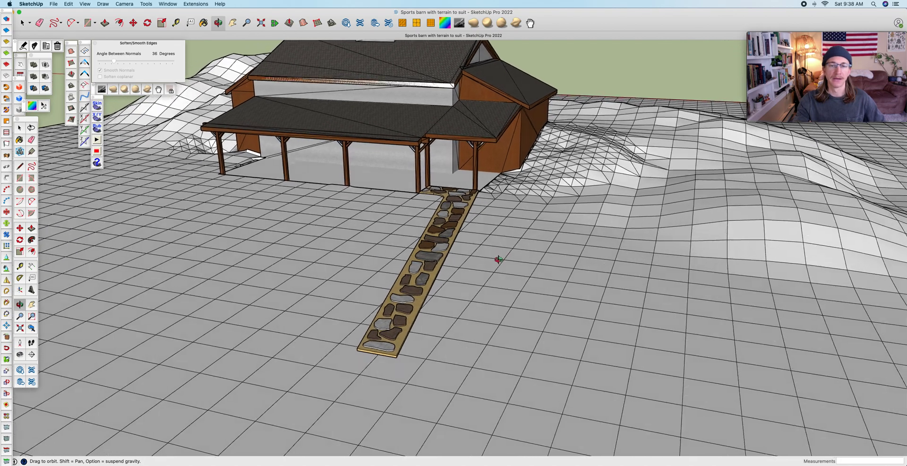
drag(498, 258, 488, 259)
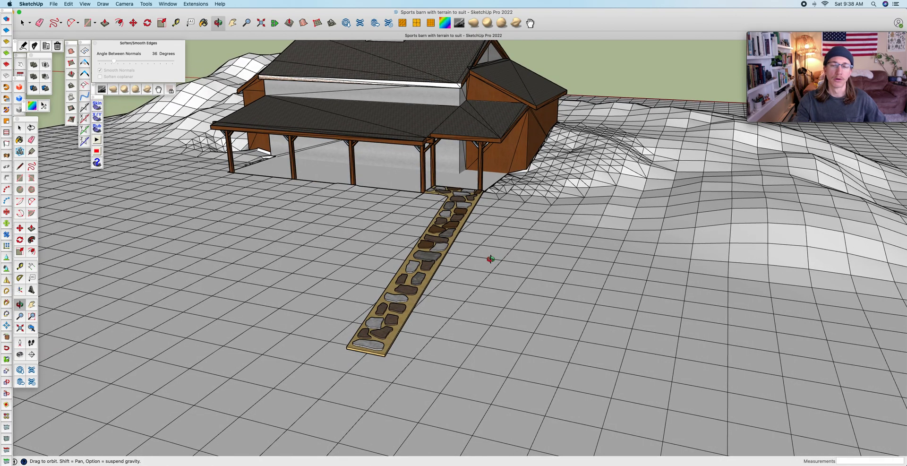